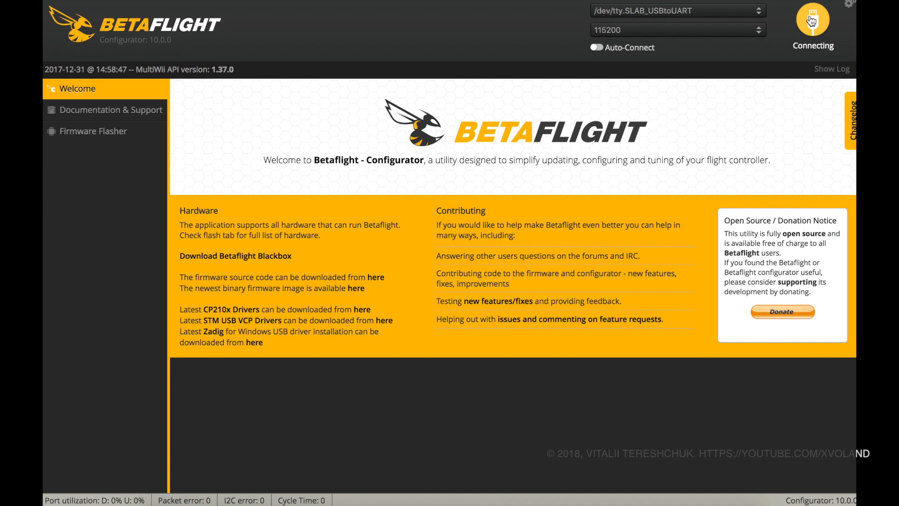
Connect to the flight controller so the Setup page with the live 3D model loads
left_click(811, 23)
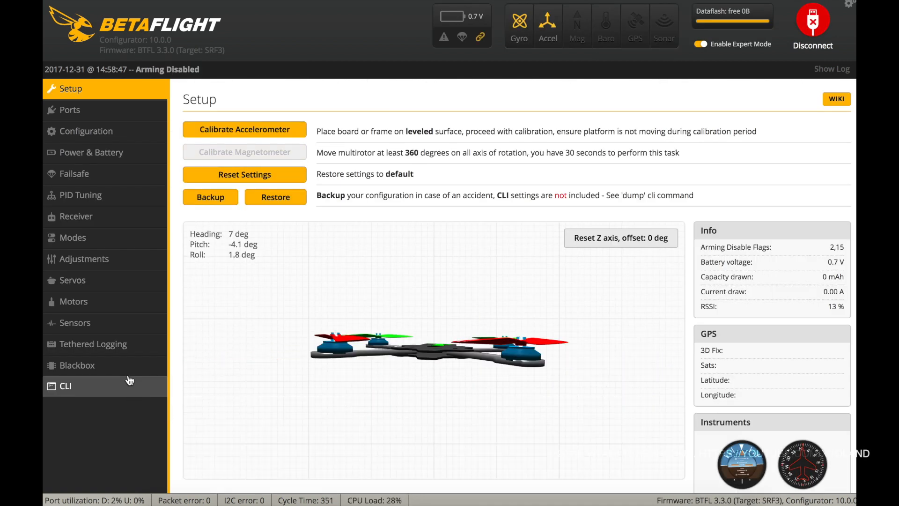
Run the dump command in the CLI to list the full configuration, then return to Setup
left_click(66, 385)
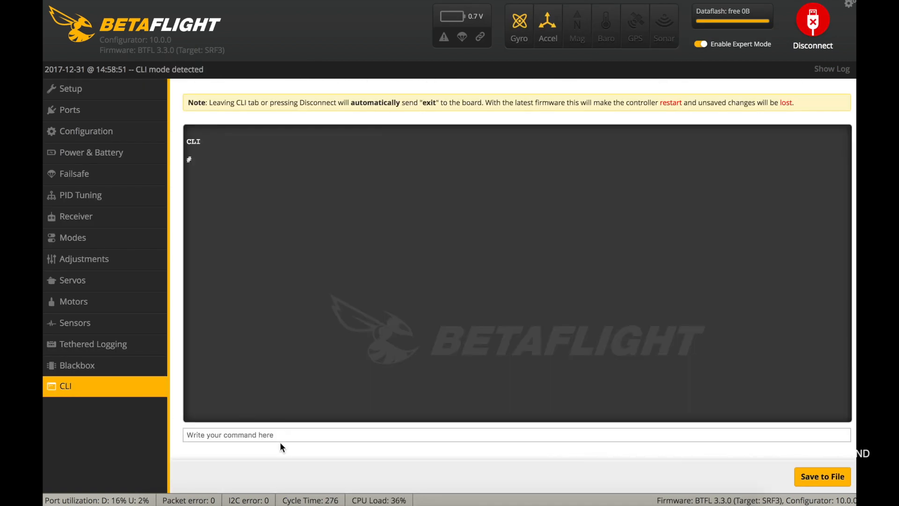
type("du")
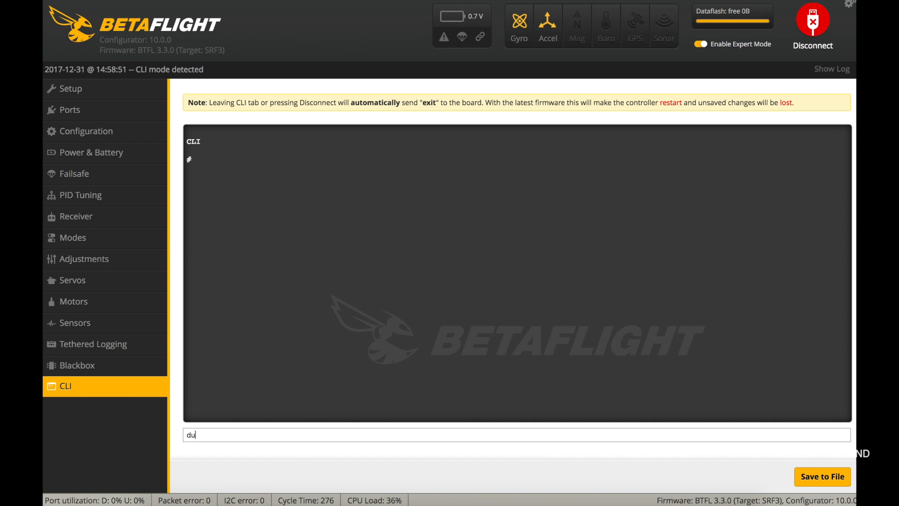
key("Return")
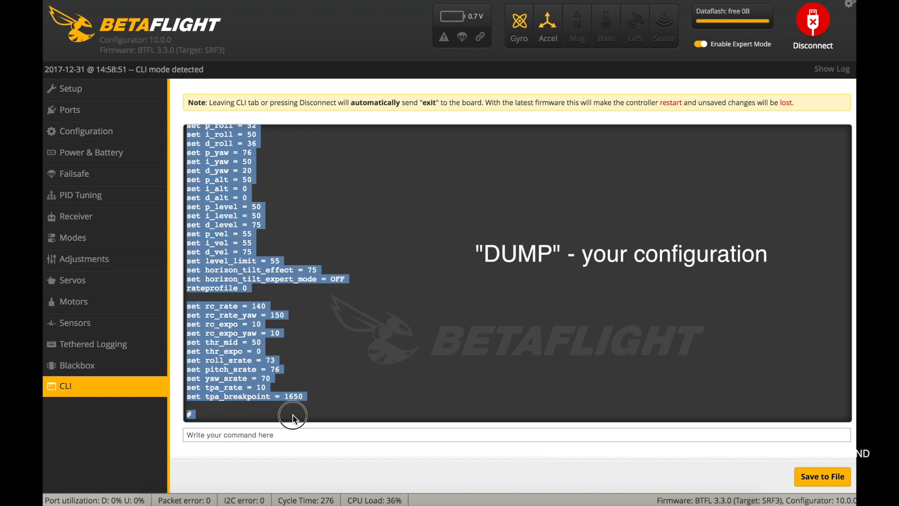
mouse_move(278, 435)
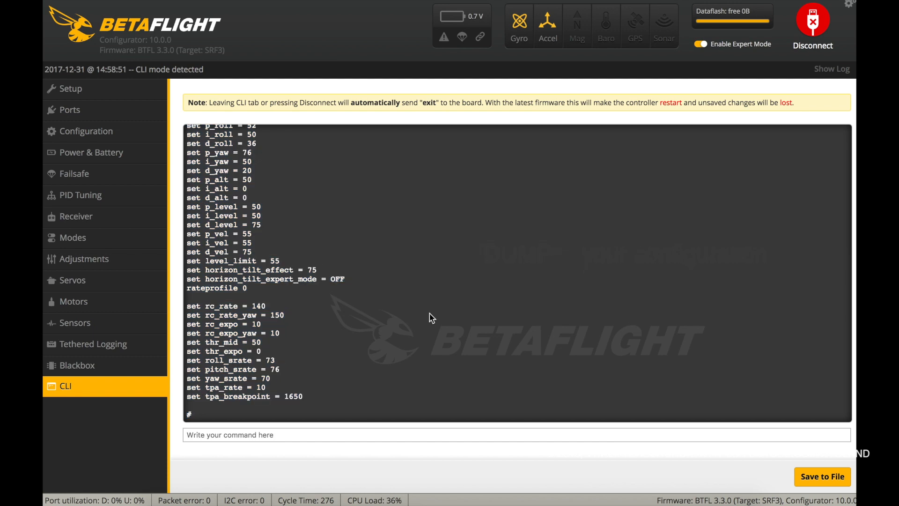
left_click(71, 88)
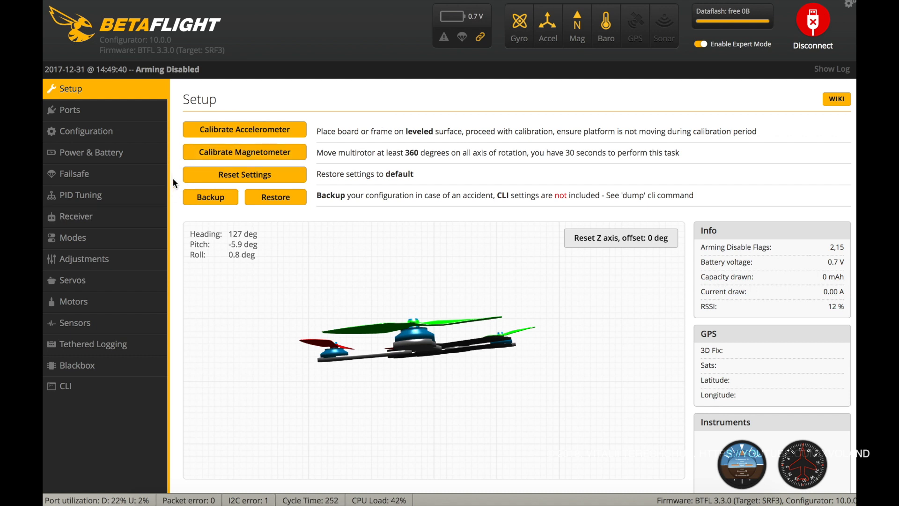
mouse_move(111, 113)
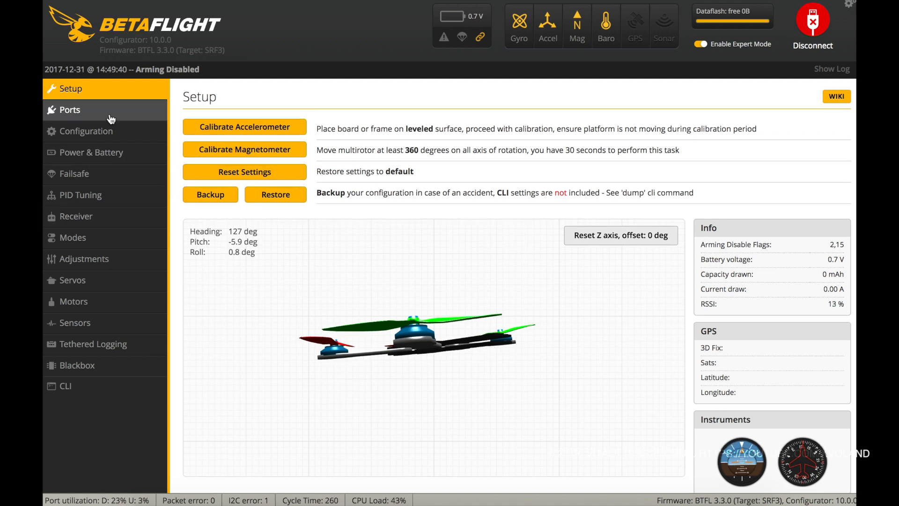
Review Ports and Configuration, confirming CHANNEL_FORWARDING is on under Other Features and servo tilt is off
left_click(70, 109)
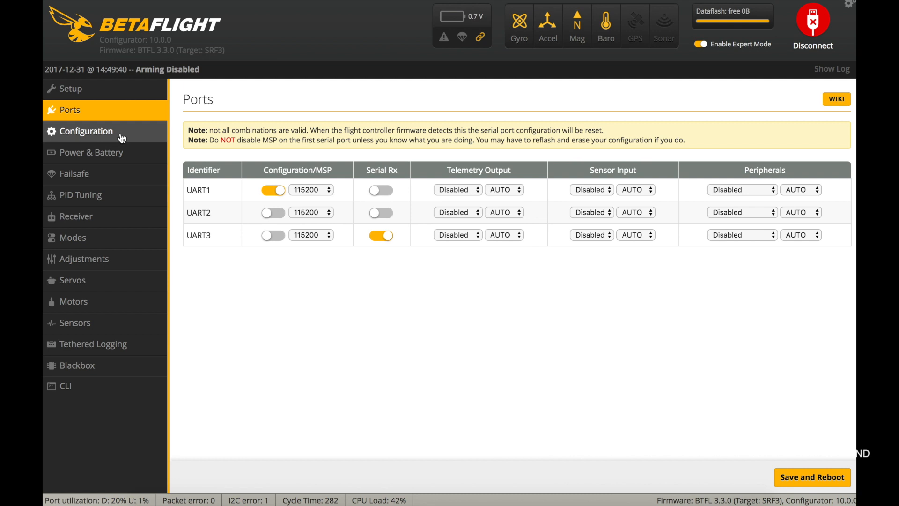
left_click(87, 131)
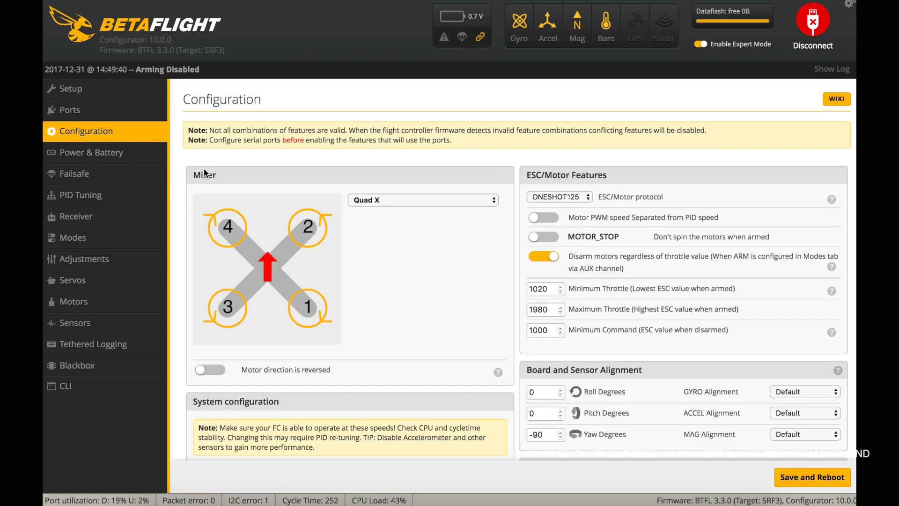
mouse_move(610, 183)
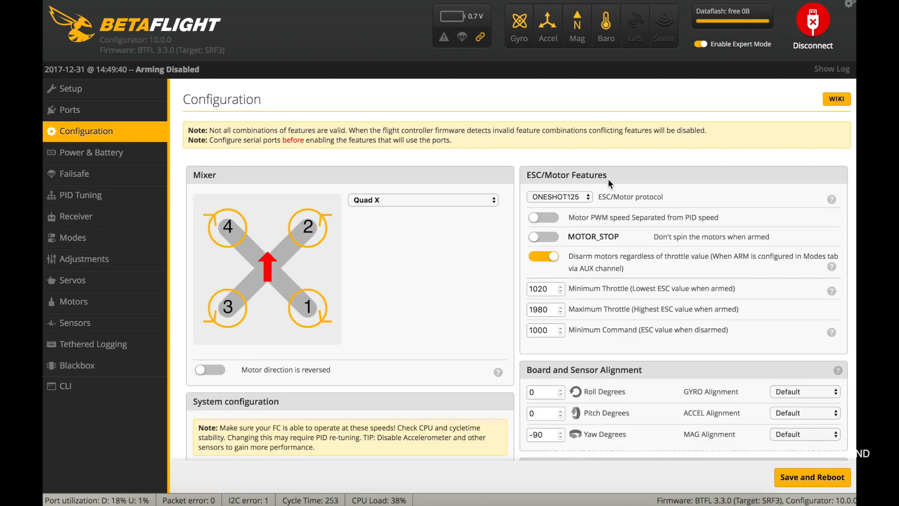
mouse_move(616, 198)
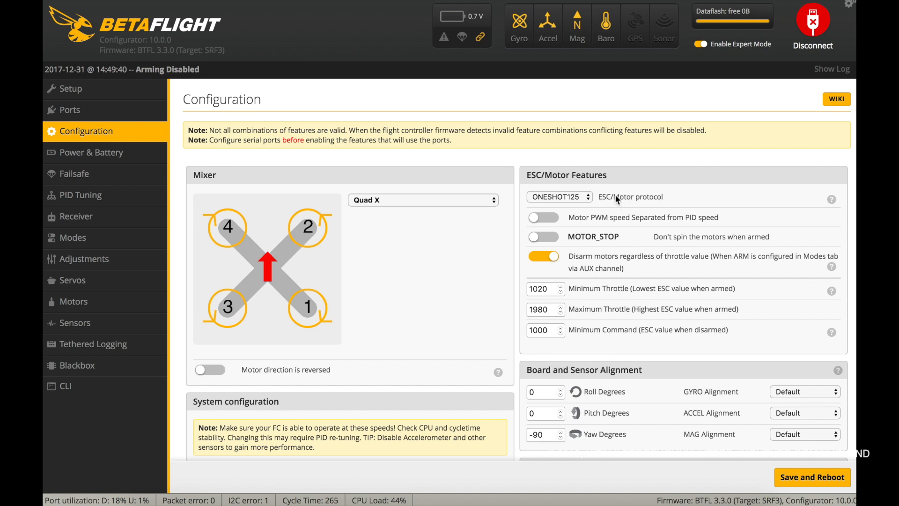
mouse_move(568, 279)
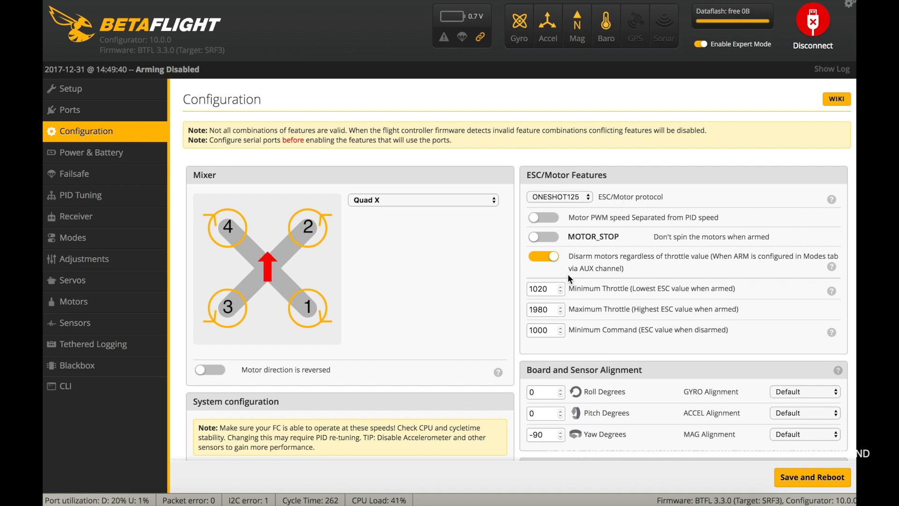
scroll("down", 3)
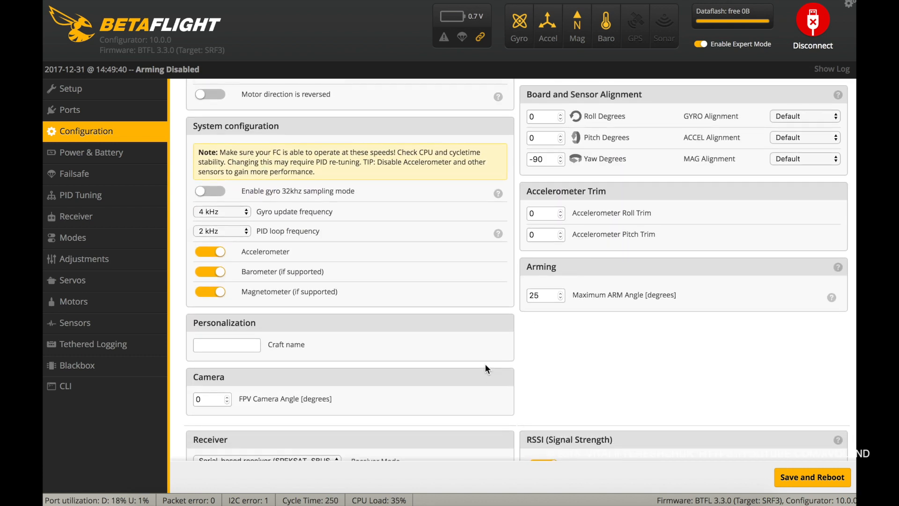
scroll("down", 3)
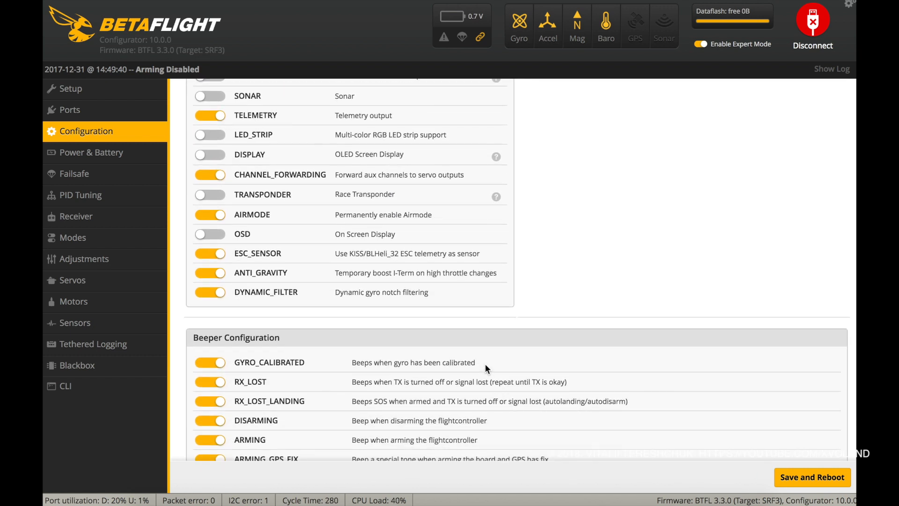
mouse_move(337, 176)
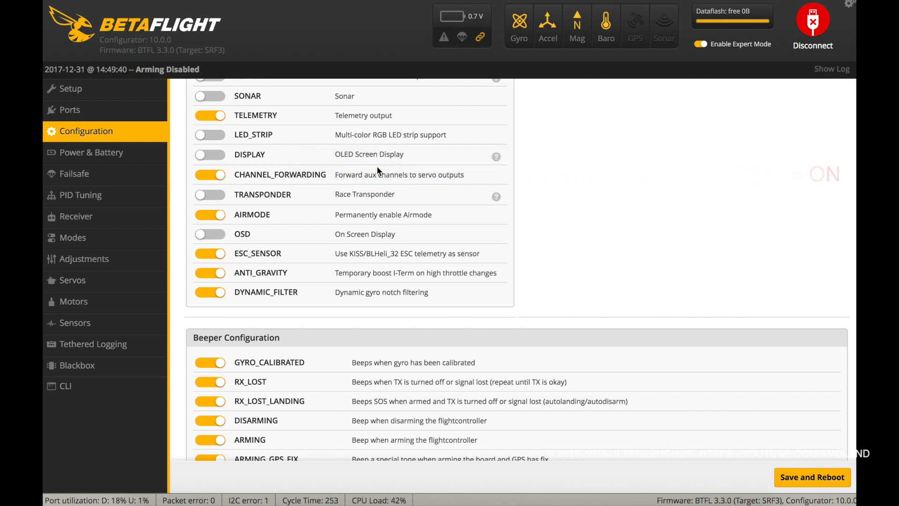
scroll("up", 3)
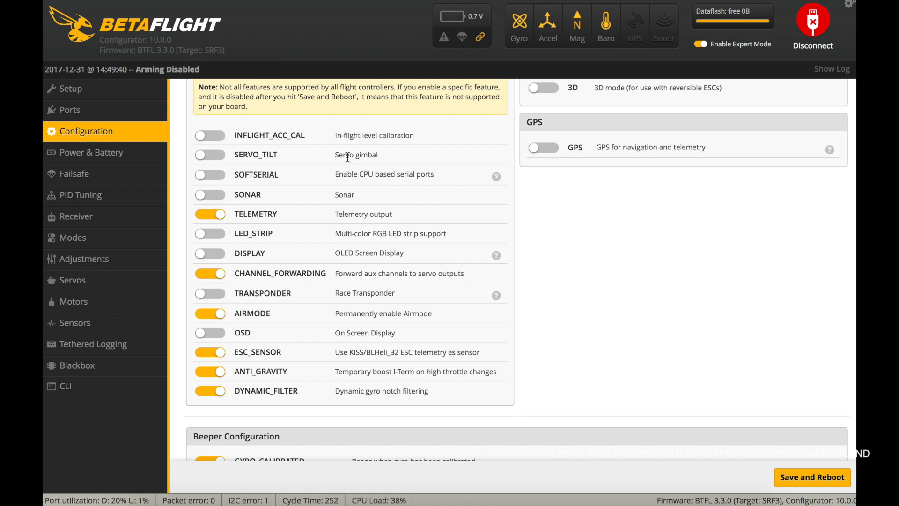
double_click(356, 154)
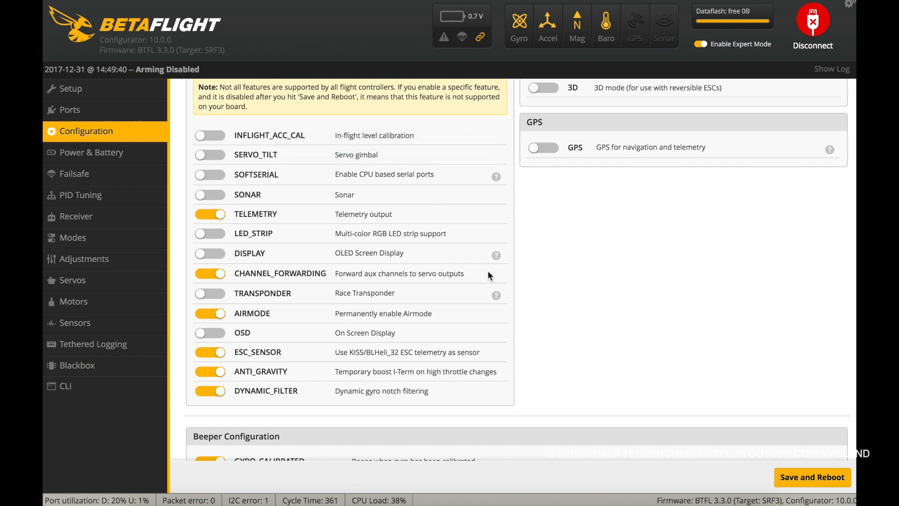
mouse_move(303, 237)
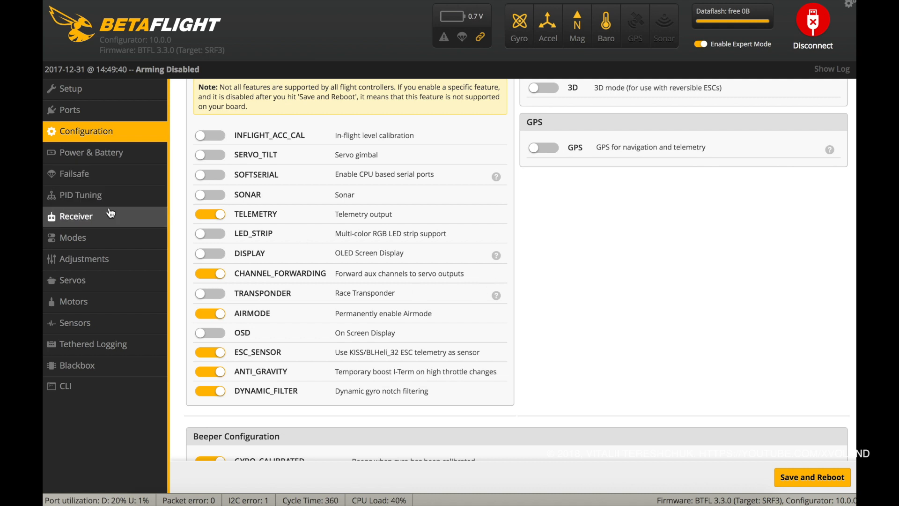
mouse_move(109, 218)
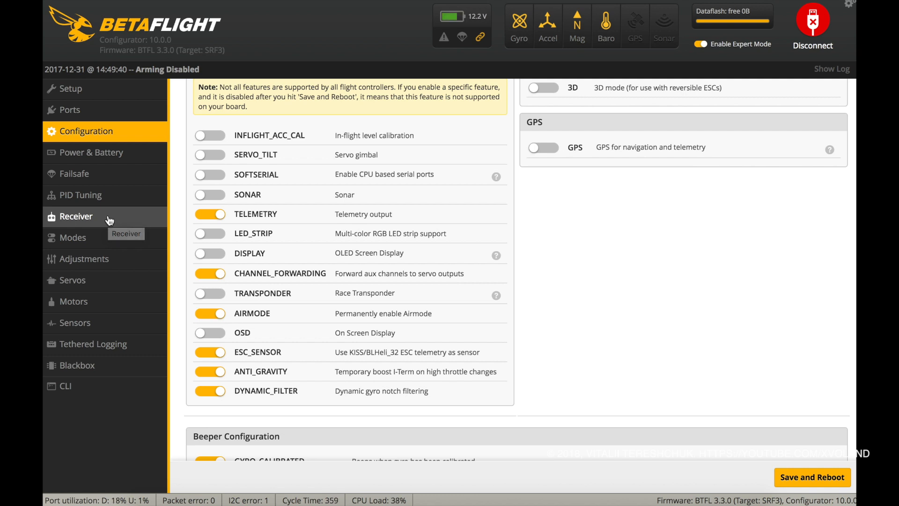
Bring up the Modes page showing ARM, ANGLE and HORIZON switch ranges
left_click(74, 237)
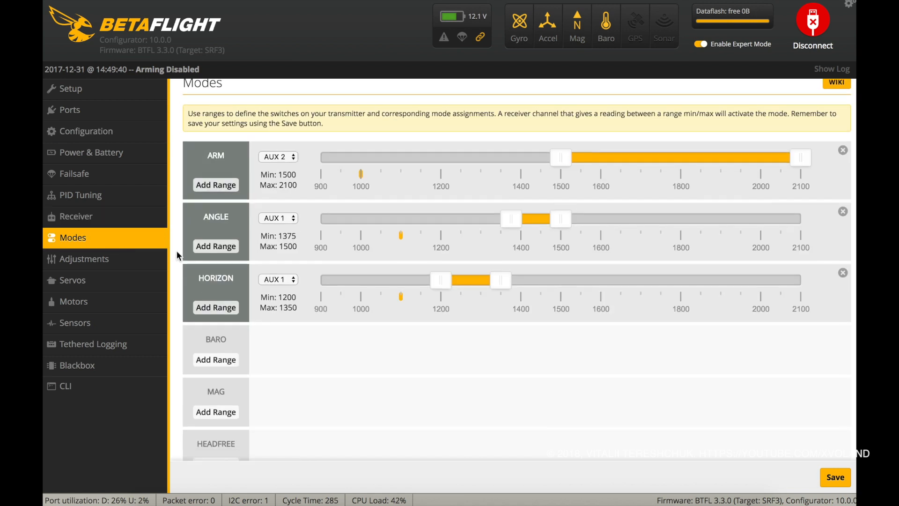
scroll("up", 3)
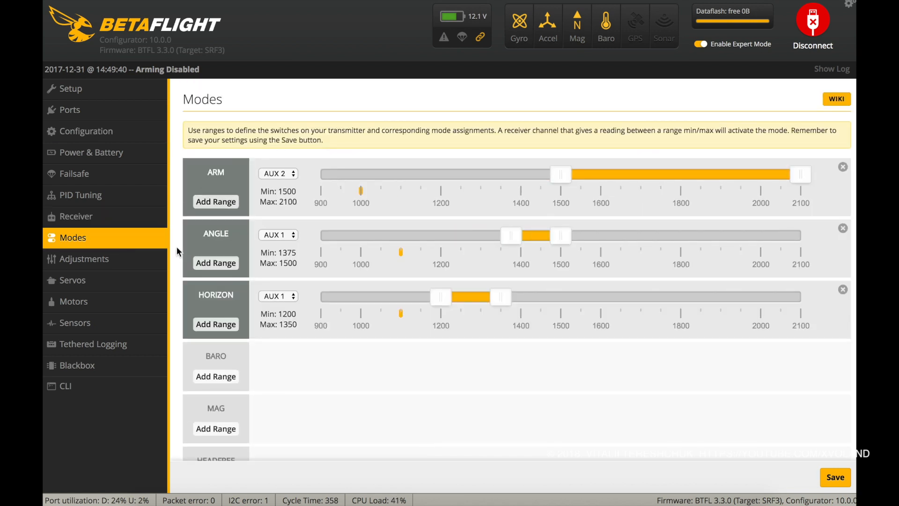
Verify in the Servos table that servo 0 follows A4 and servo 1 follows A5, then show Motors
left_click(72, 280)
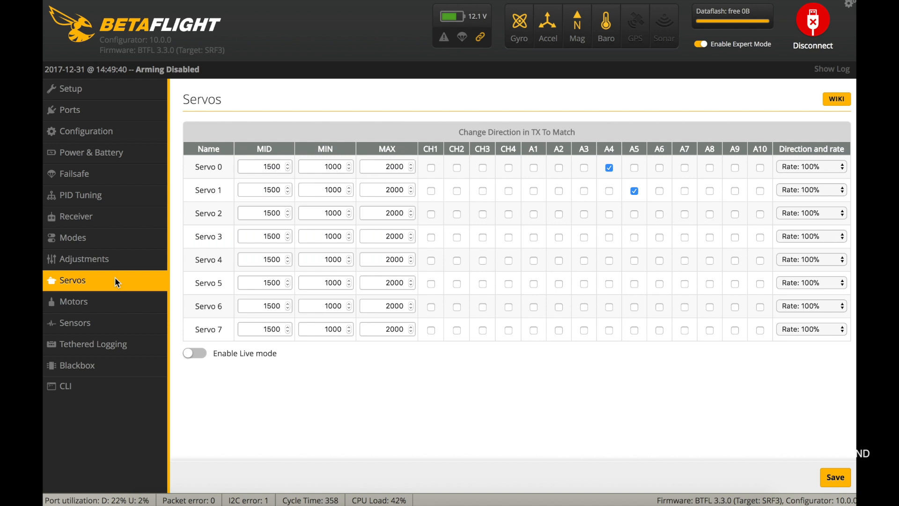
mouse_move(197, 167)
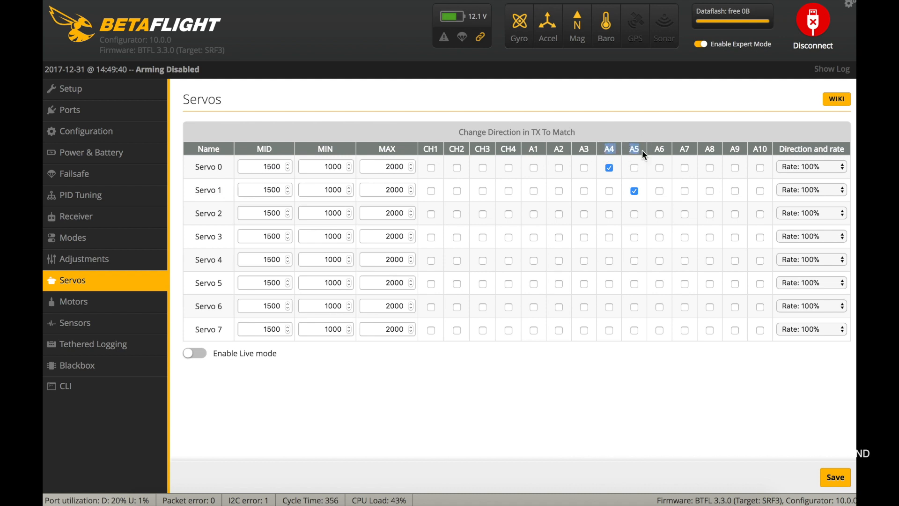
mouse_move(618, 123)
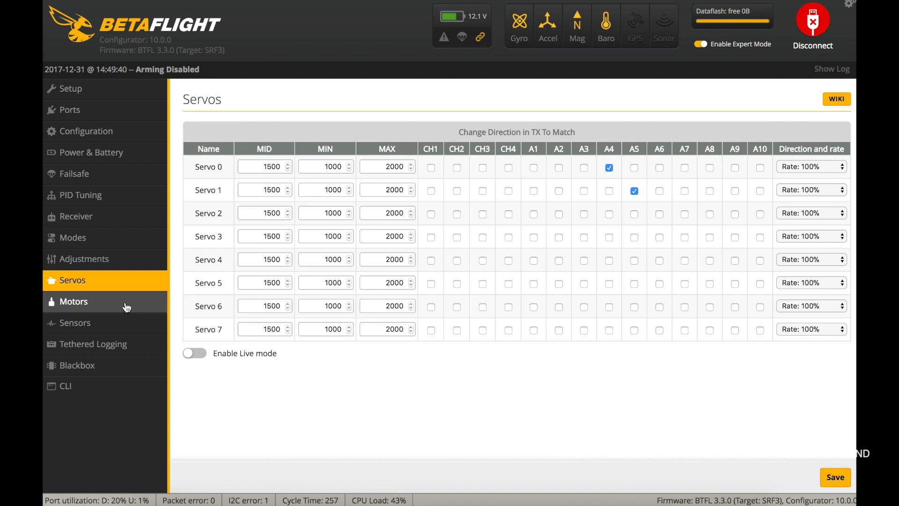
left_click(73, 301)
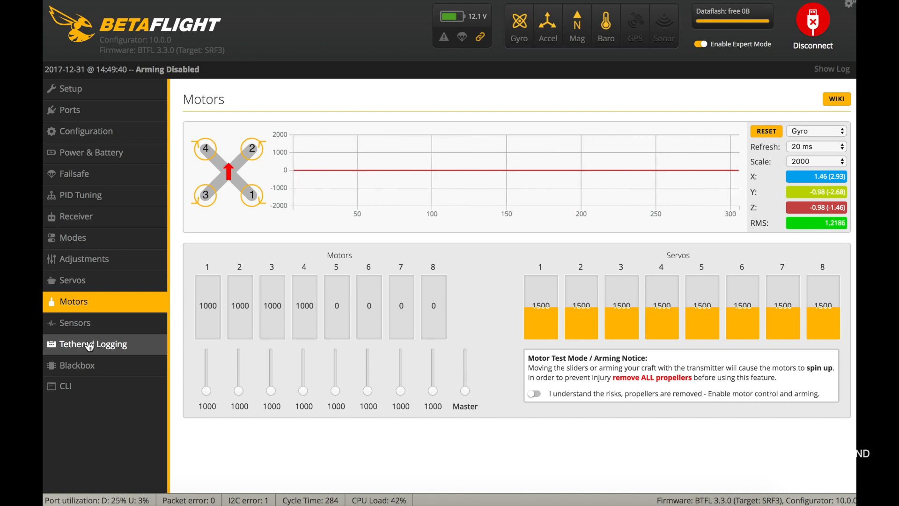
Return to an empty CLI console with the command prompt ready
left_click(66, 385)
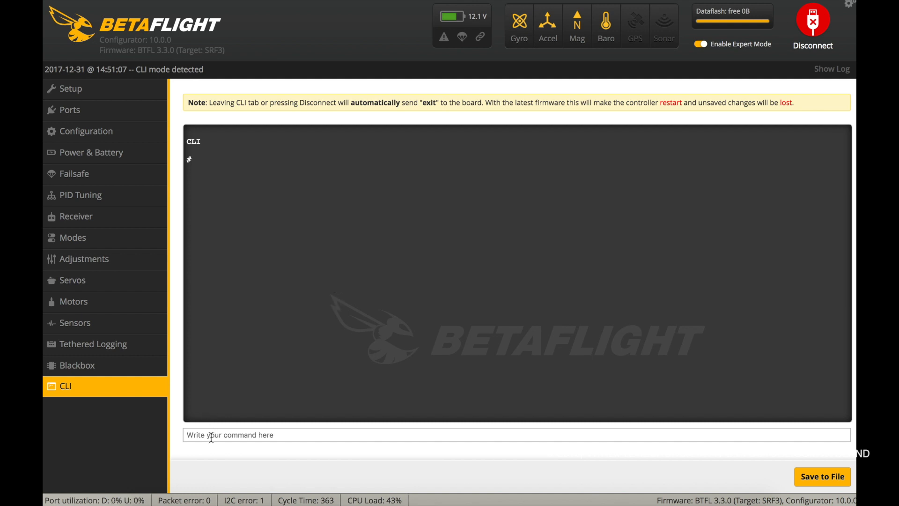
Run the resource command, confirming SERVO 1 on A02 and SERVO 2 on A03, then go to Receiver
type("resourc")
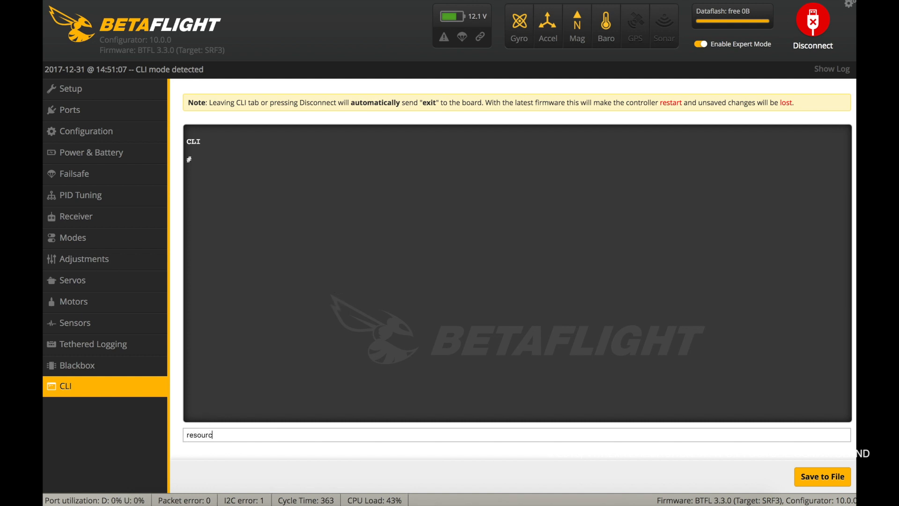
key("Return")
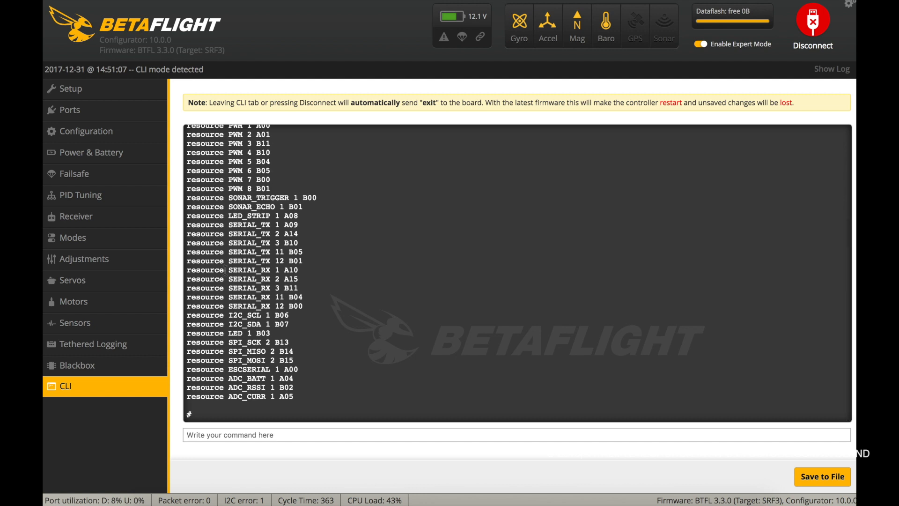
scroll("up", 3)
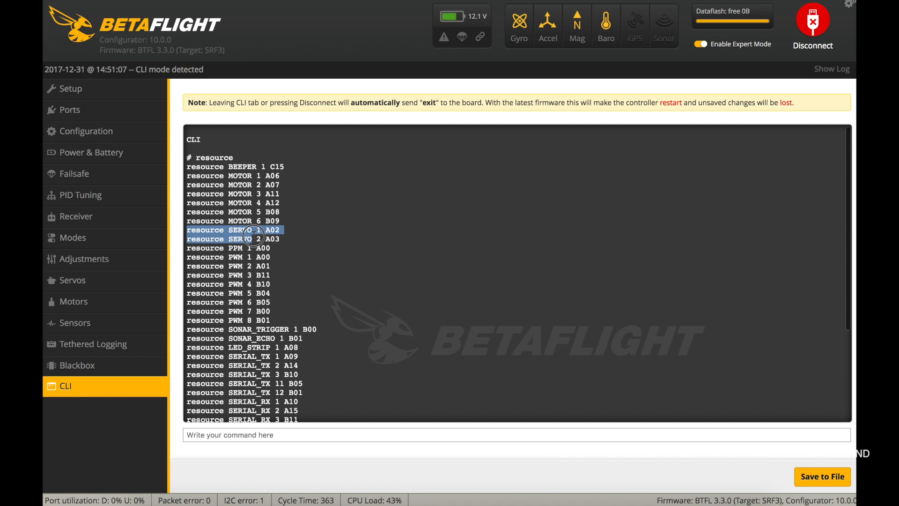
right_click(258, 234)
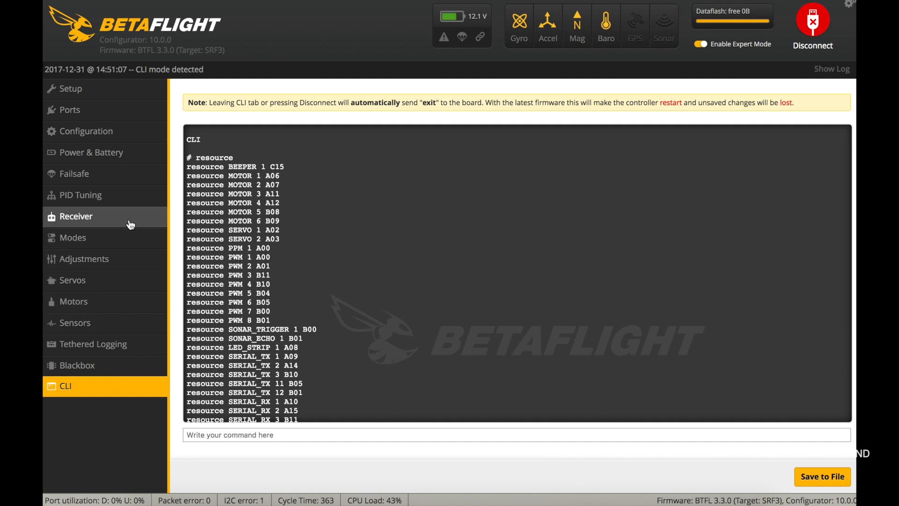
left_click(76, 216)
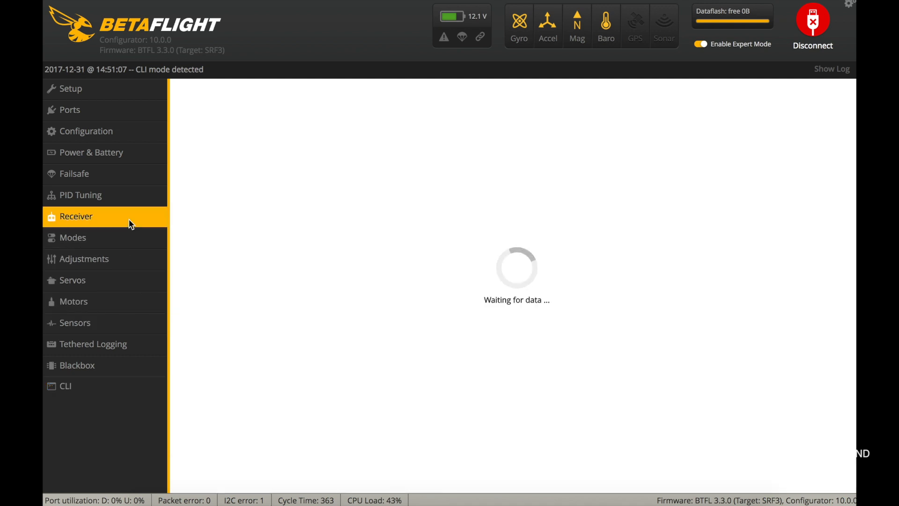